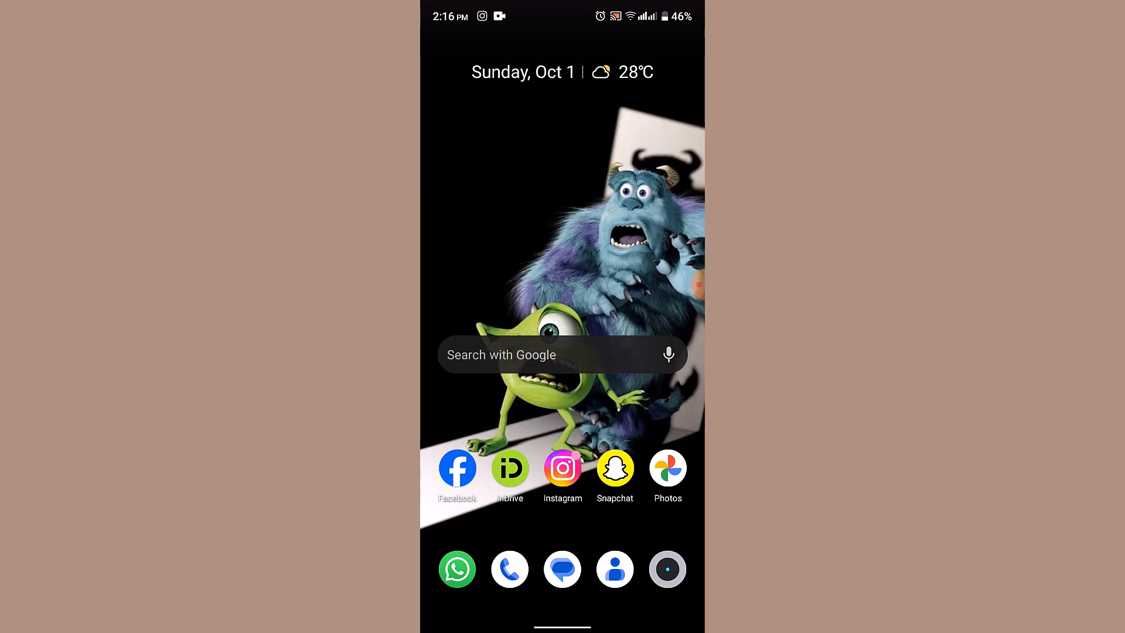
Launch Facebook and scroll the home feed slightly past the stories.
left_click(457, 469)
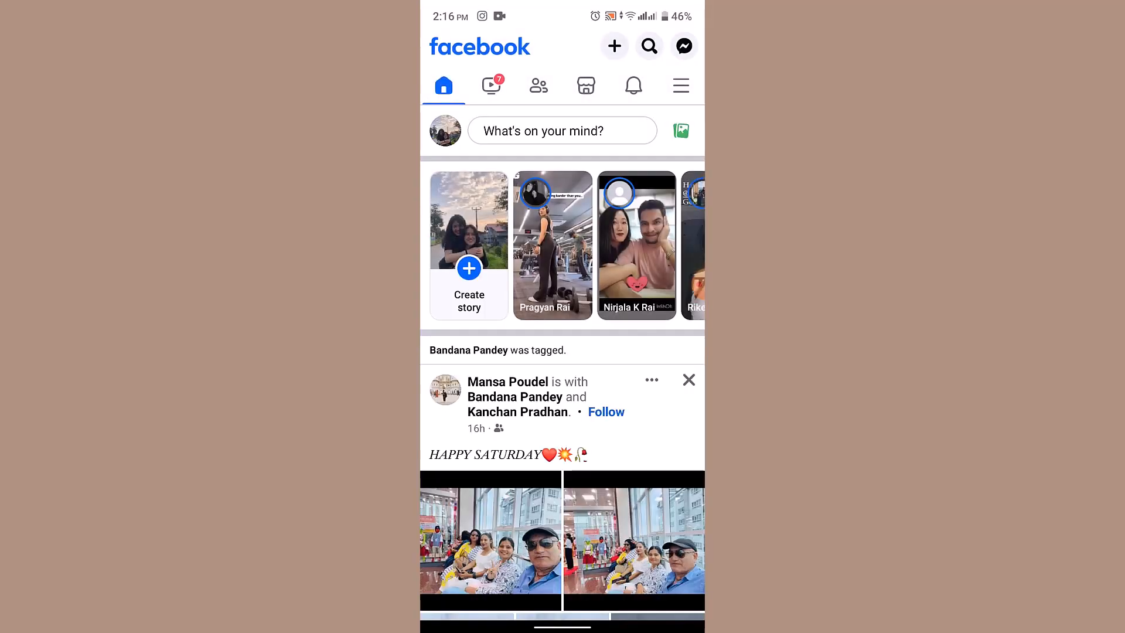
scroll("down", 3)
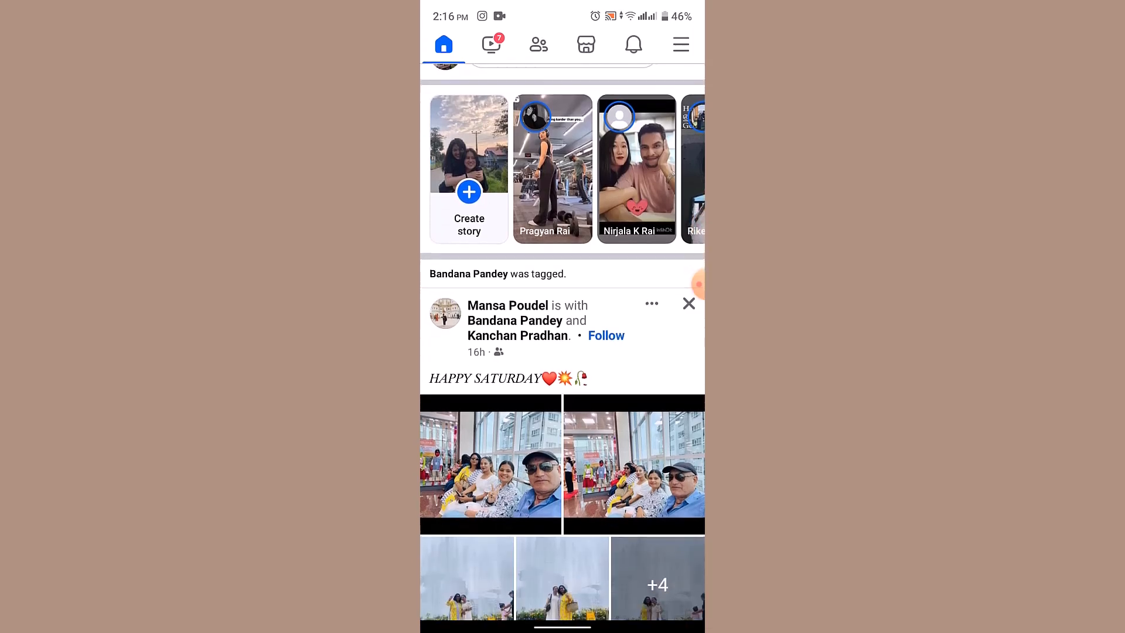
scroll("down", 3)
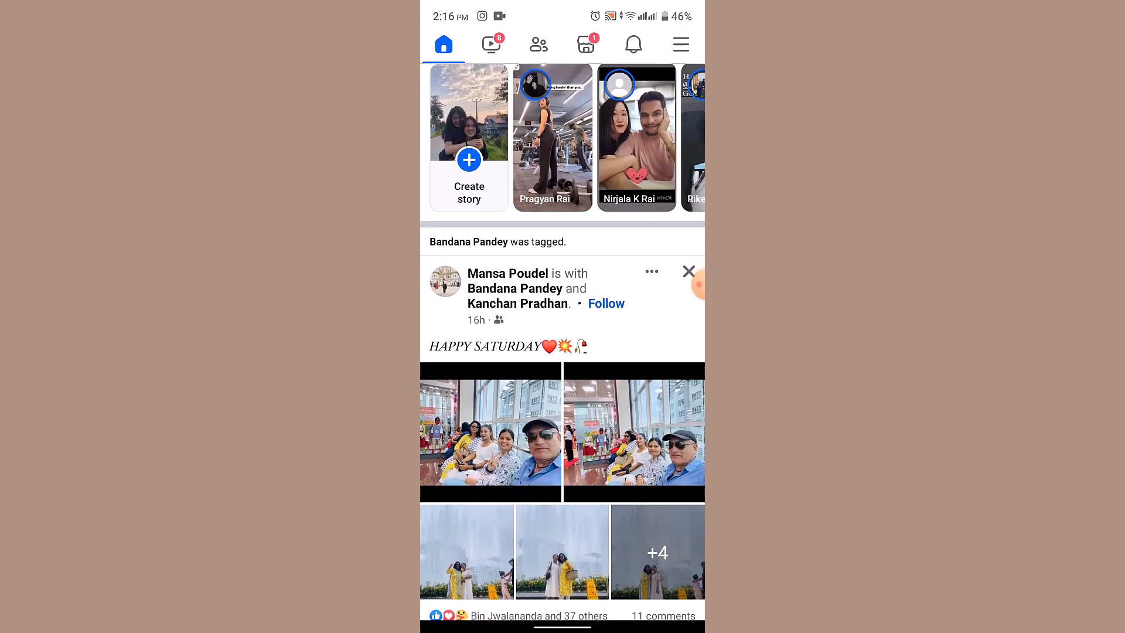
Reach the Settings & privacy page from the main menu.
left_click(680, 44)
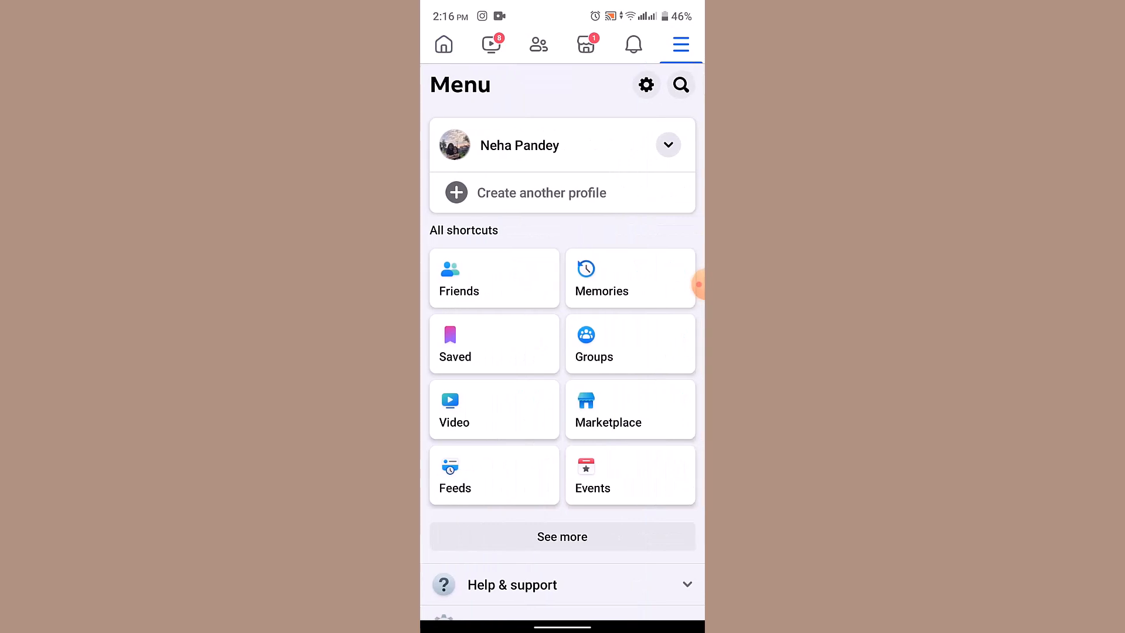
scroll("down", 3)
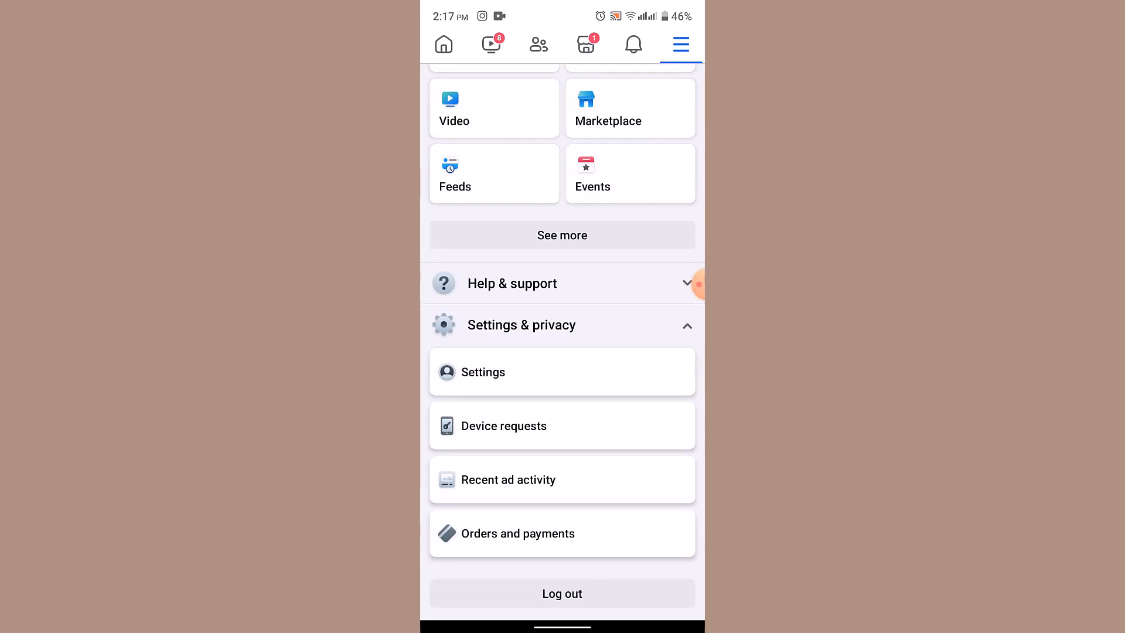
left_click(483, 371)
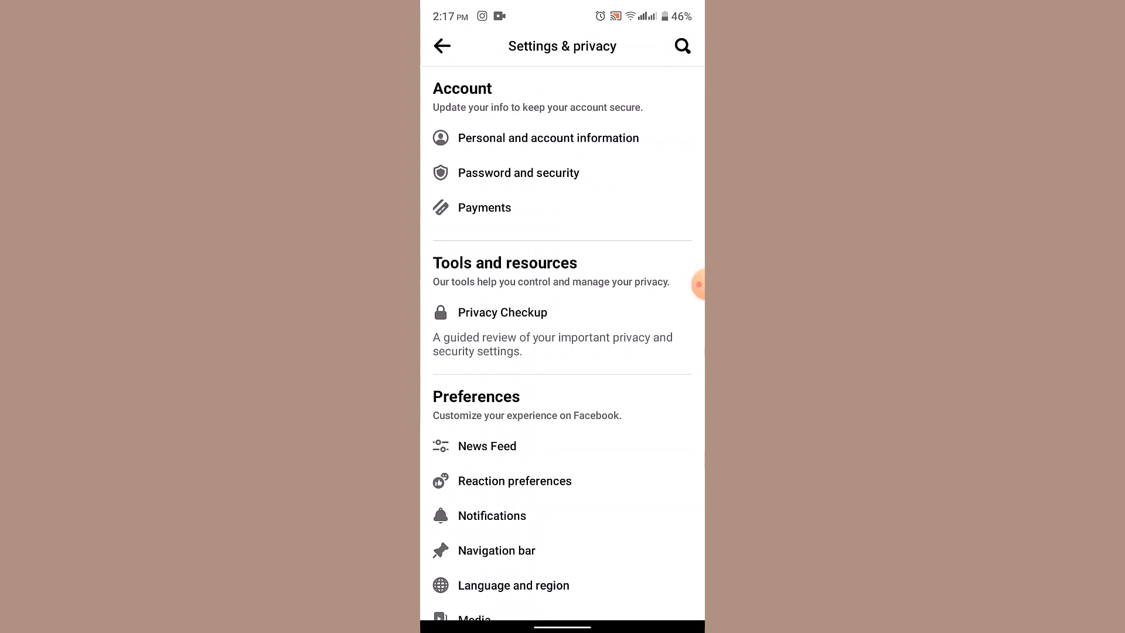
Enter the Activity log from the Your information section.
scroll("down", 3)
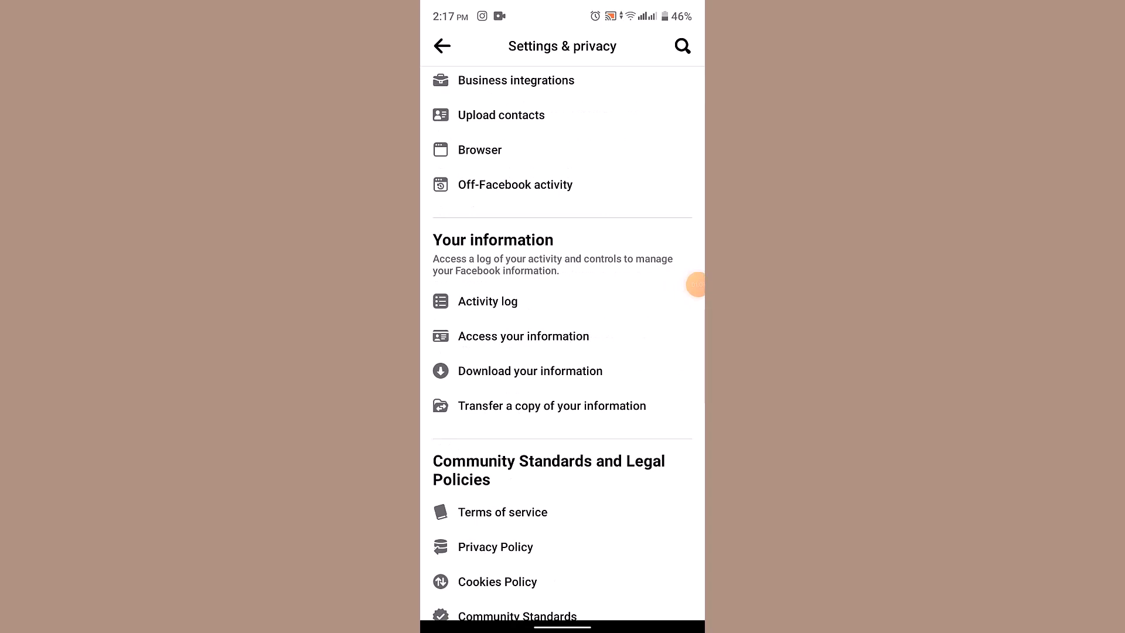
left_click(488, 301)
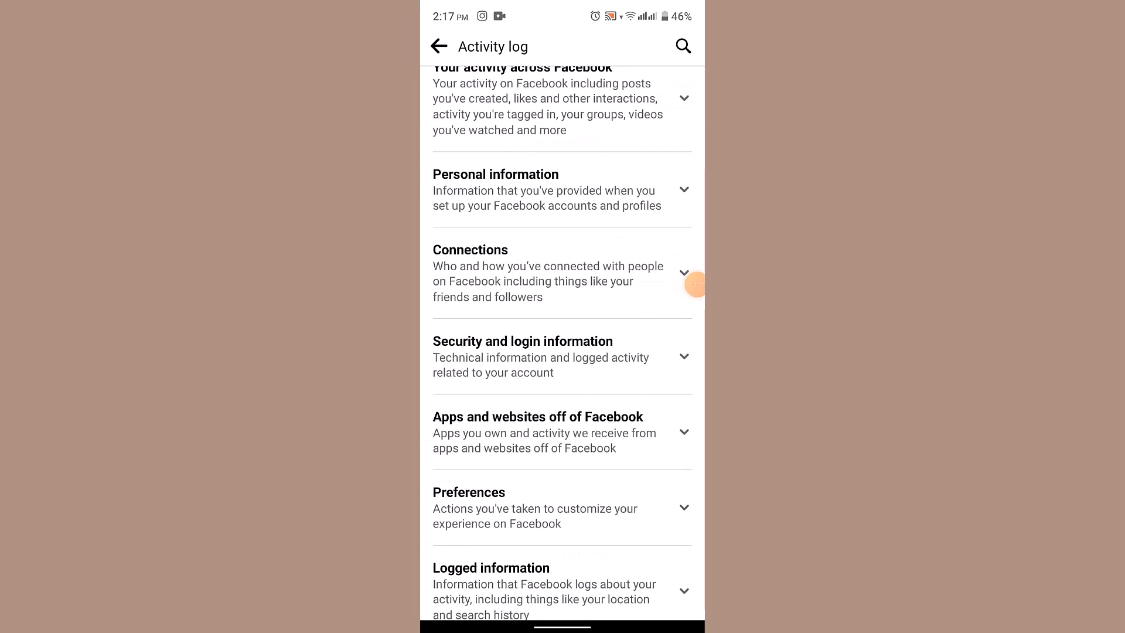
Expand 'Your activity across Facebook' and scroll through its subcategories.
left_click(682, 590)
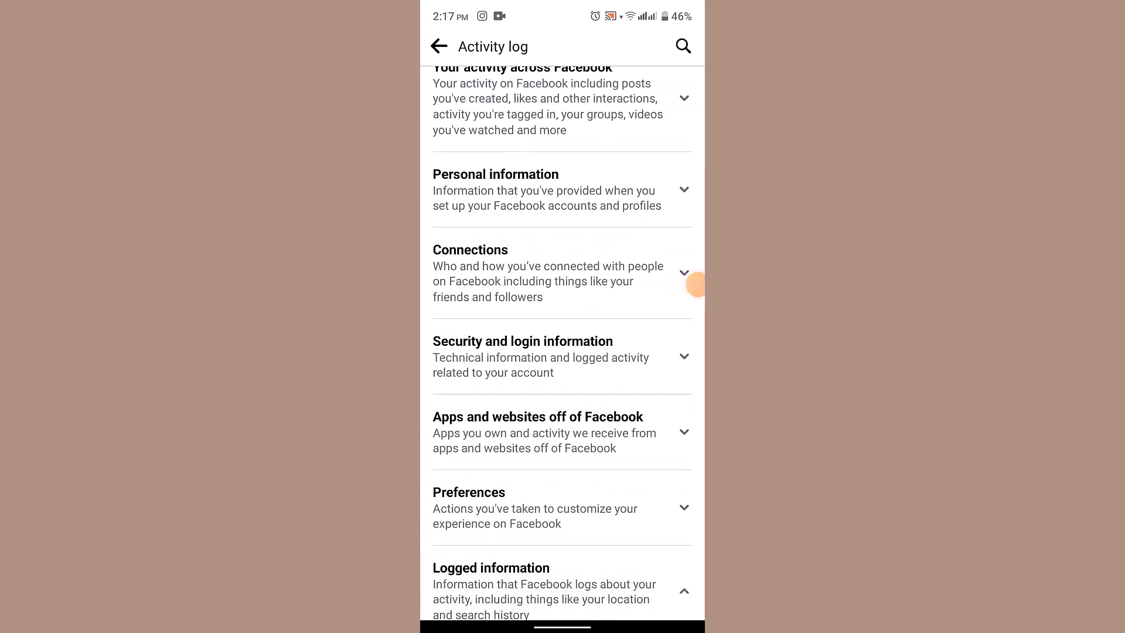
scroll("down", 3)
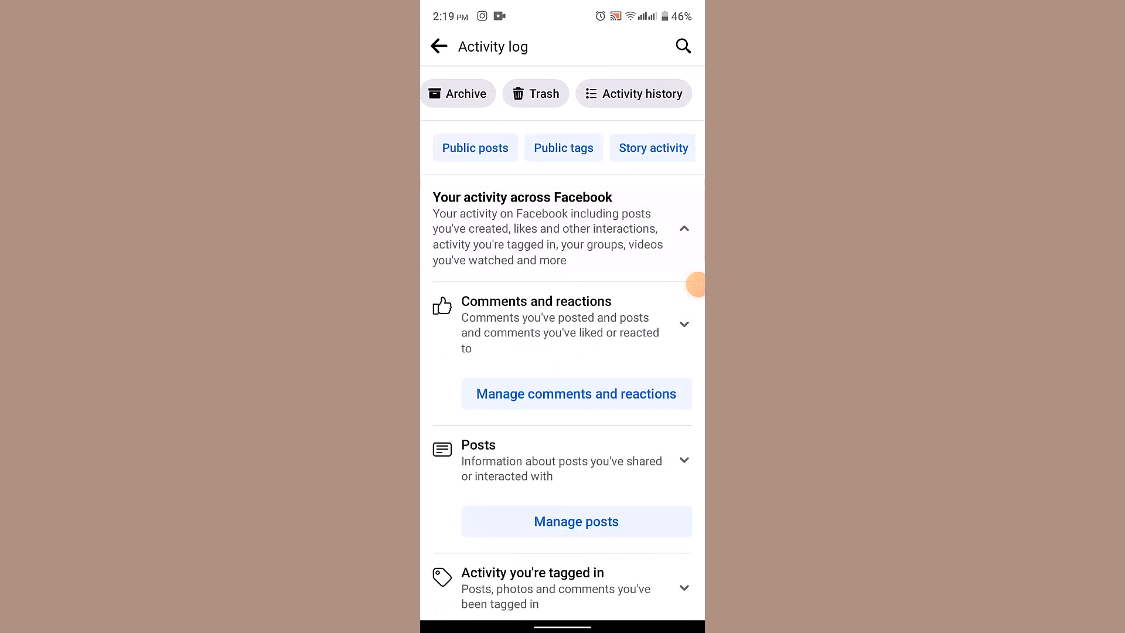
scroll("down", 3)
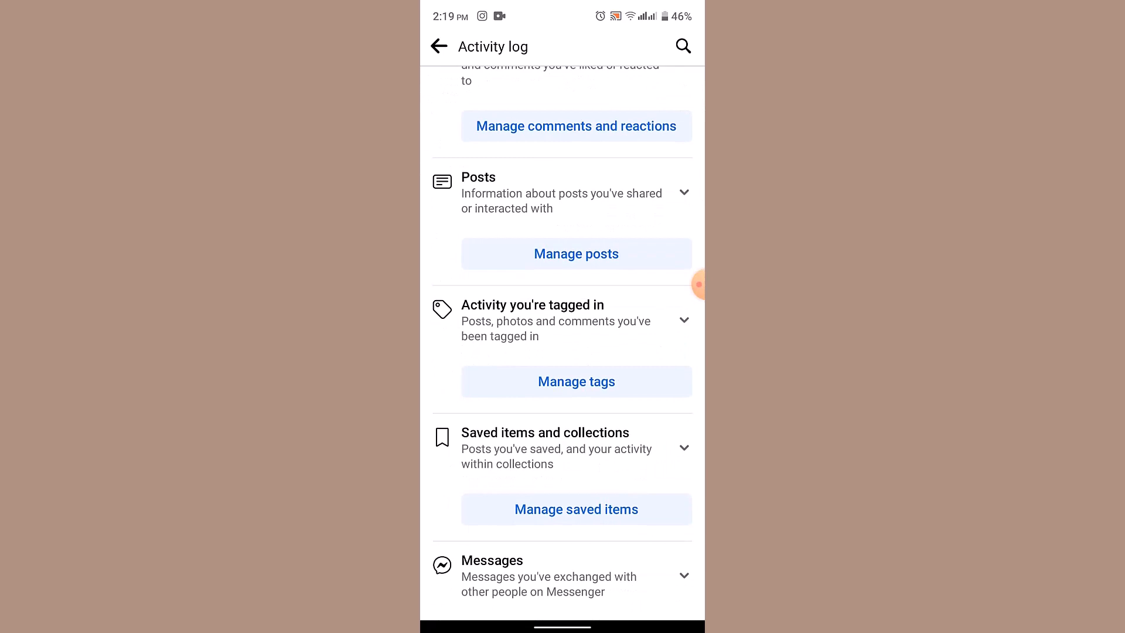
scroll("down", 3)
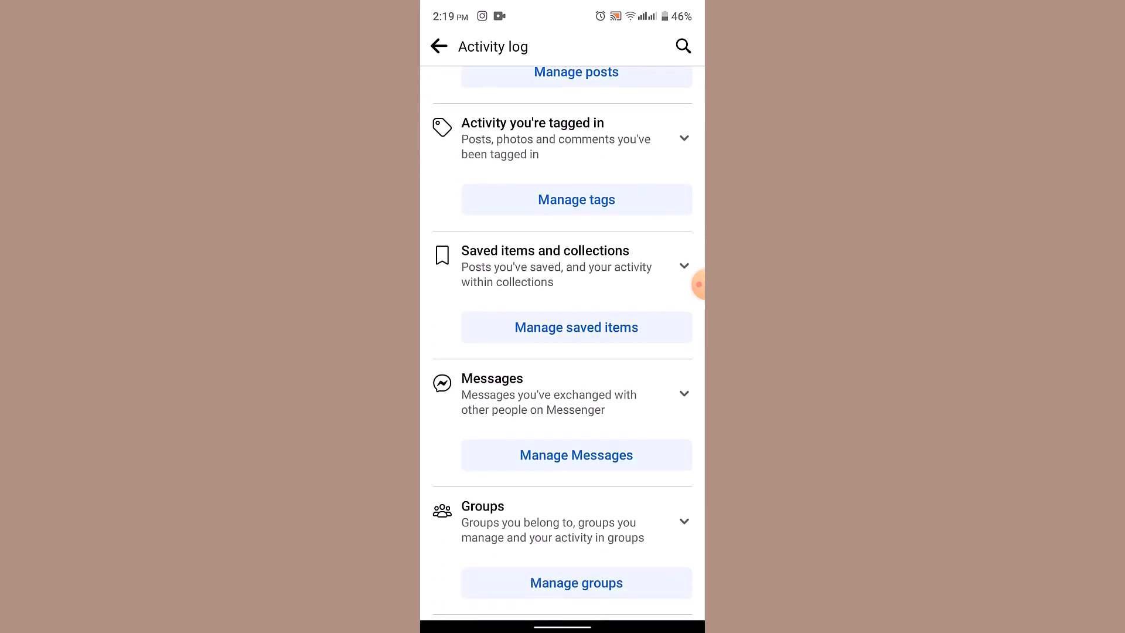